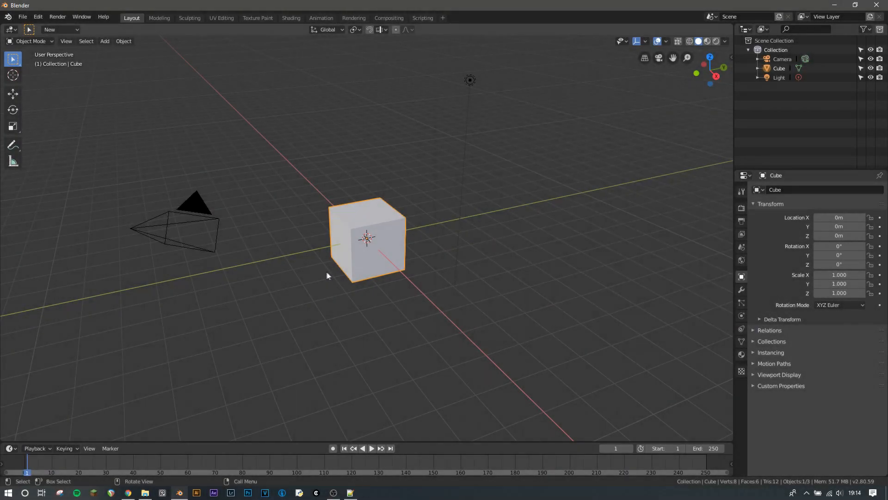
pyautogui.moveTo(112, 89)
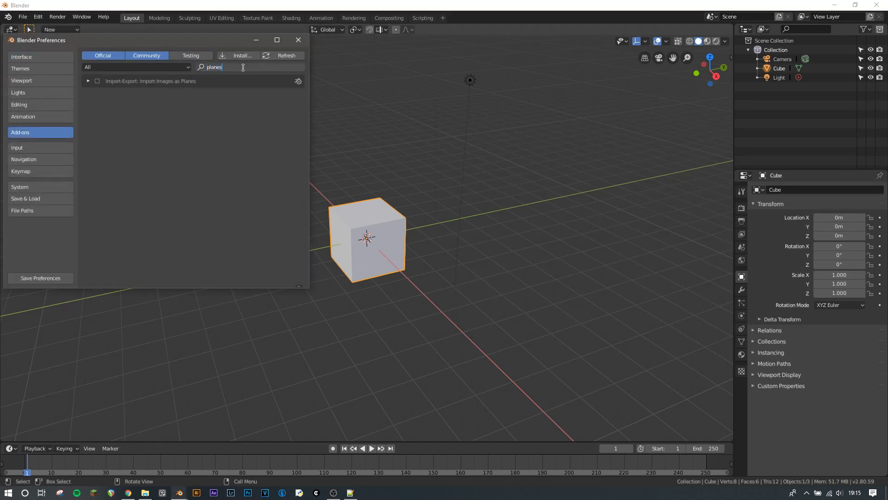
# Step: Enable the Import Images as Planes and D-NOISE add-ons and save preferences
pyautogui.click(97, 81)
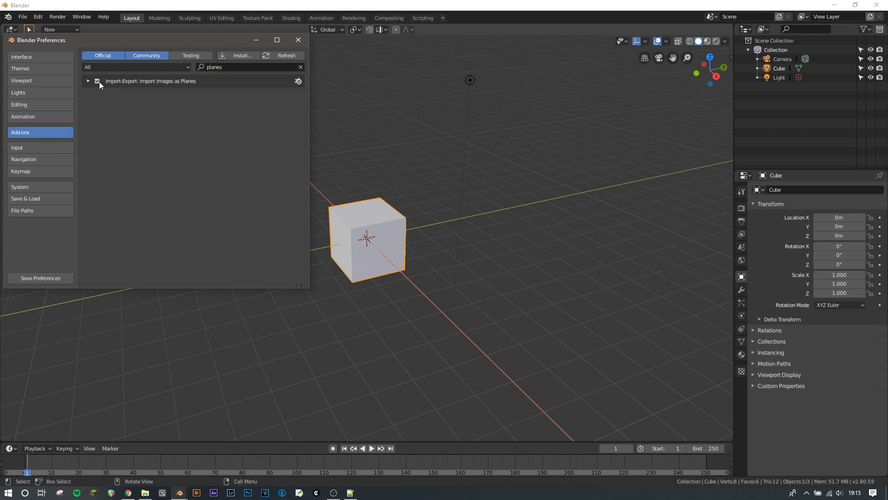
pyautogui.write('D-N')
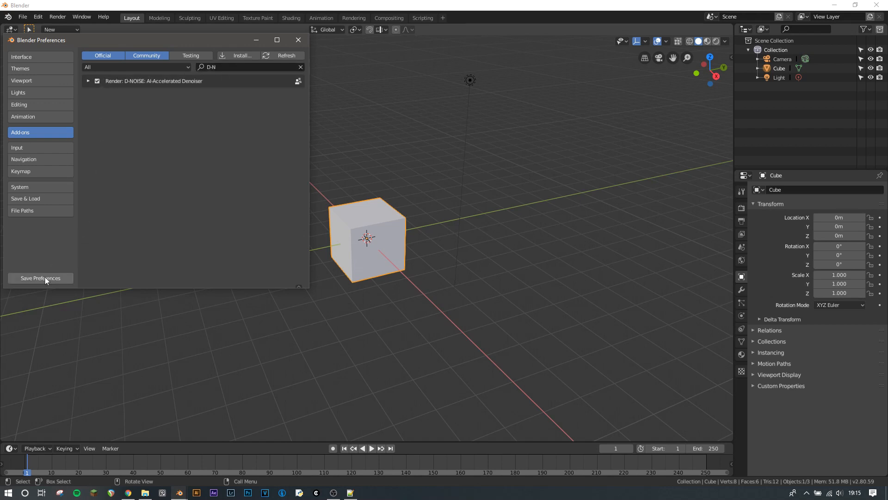
pyautogui.click(298, 40)
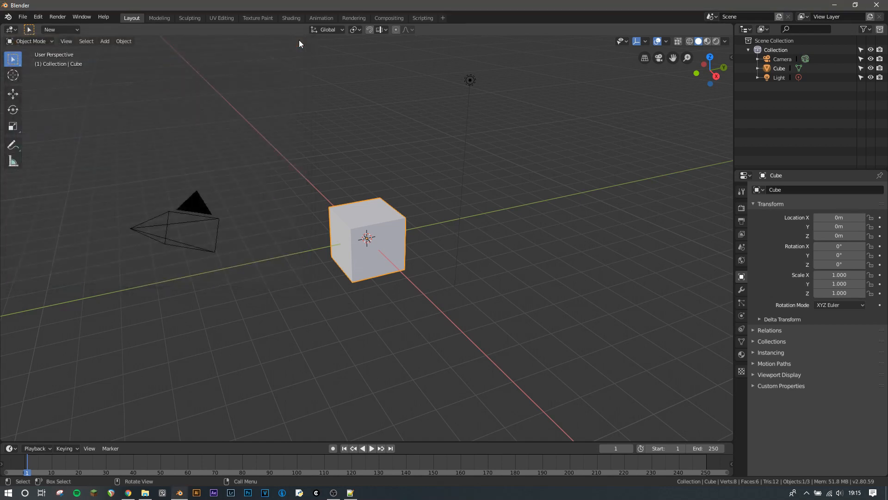
# Step: Delete the cube, add a plane and knife-cut it into many irregular shards
pyautogui.press('x')
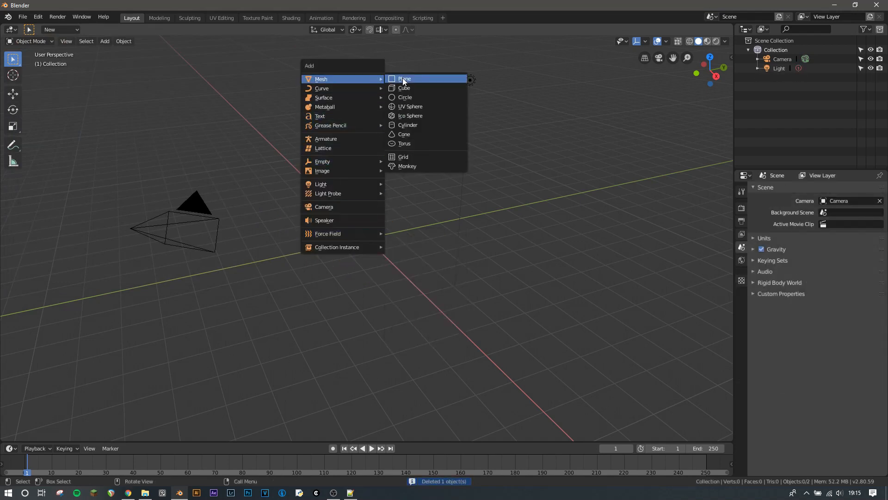
pyautogui.click(405, 78)
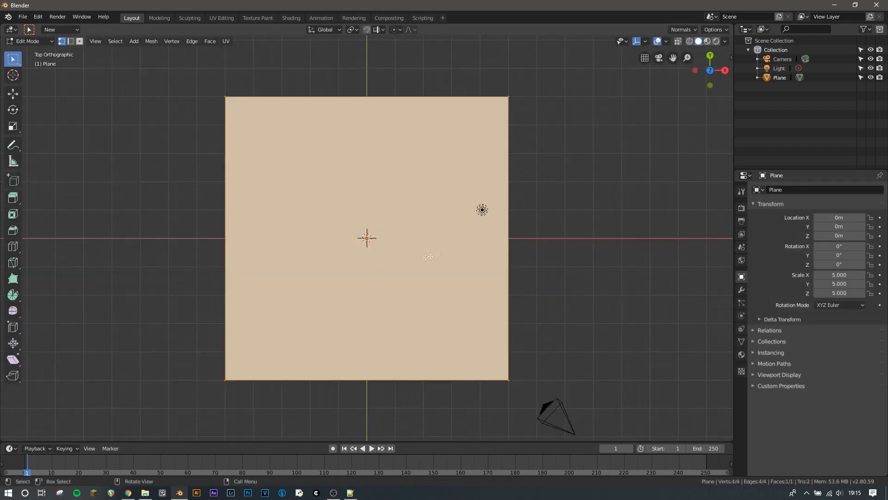
pyautogui.click(13, 262)
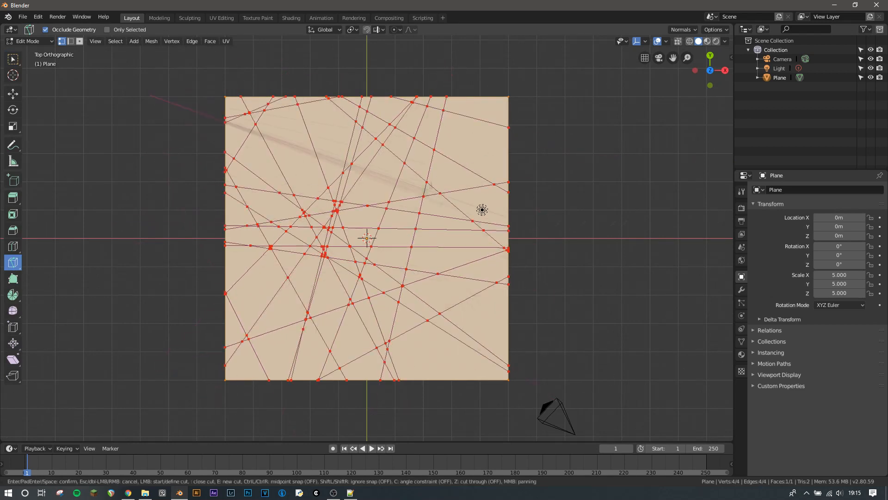
pyautogui.press('Return')
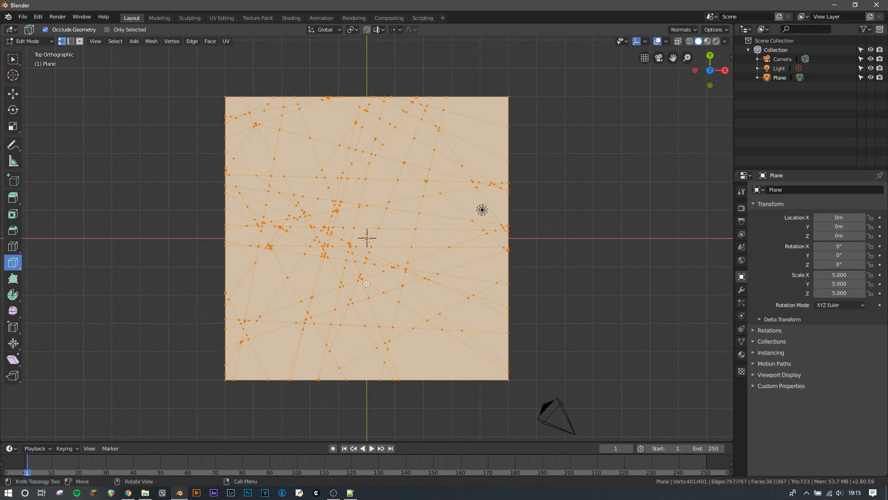
pyautogui.press('Tab')
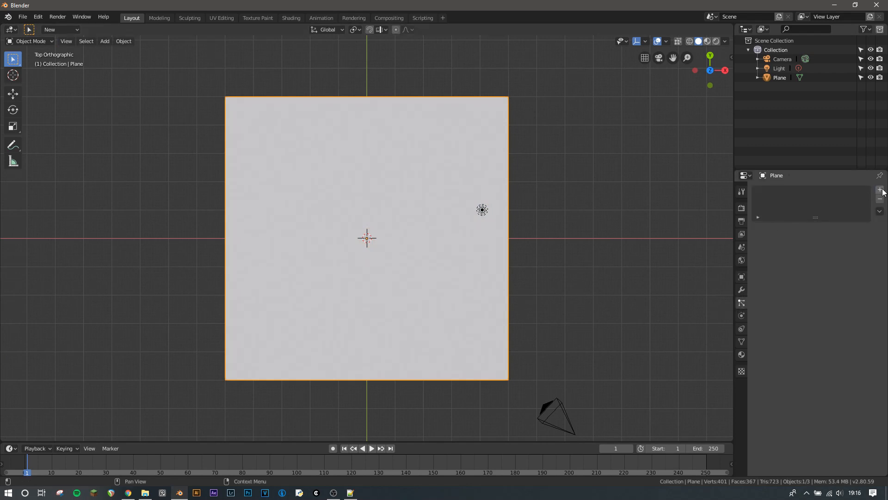
# Step: Add a particle system to the plane and turn off scene gravity
pyautogui.click(879, 191)
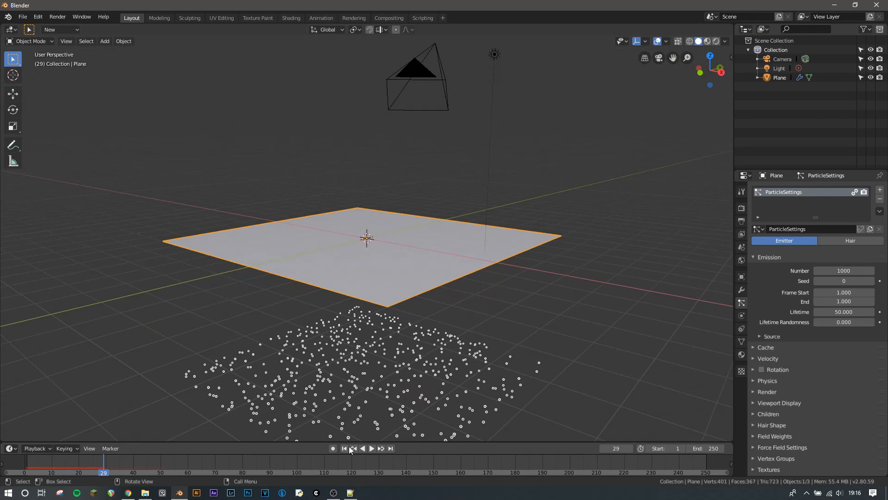
pyautogui.click(343, 448)
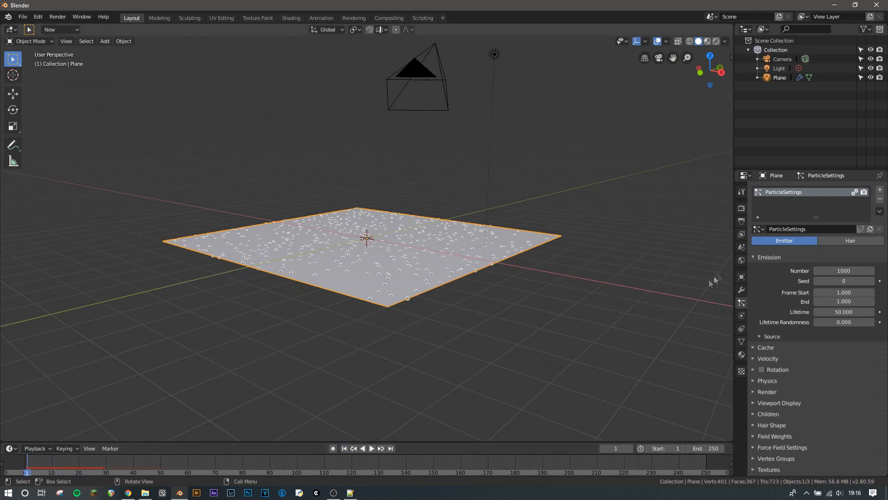
pyautogui.click(741, 260)
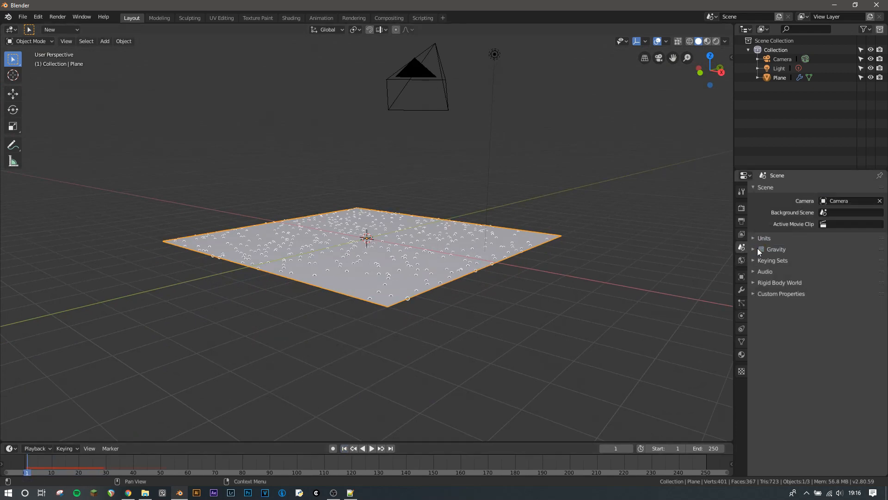
pyautogui.click(741, 288)
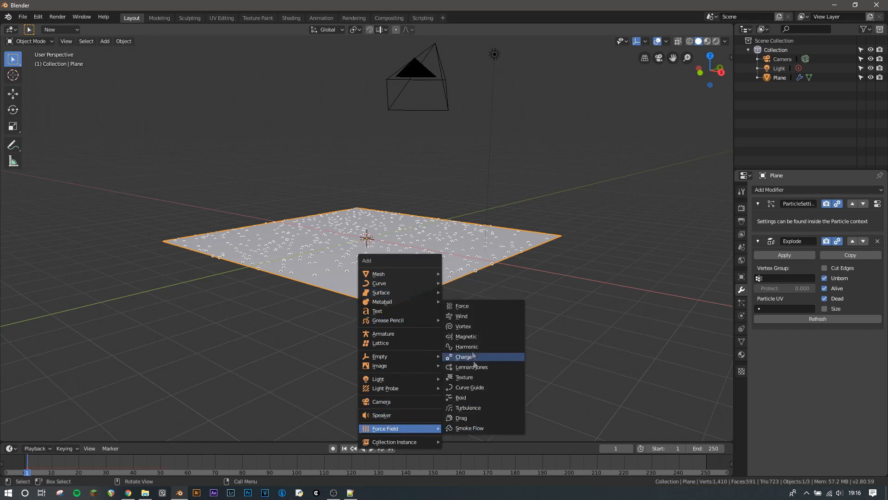
# Step: Add a force field to push the exploding shards and rewind to frame 1
pyautogui.click(464, 356)
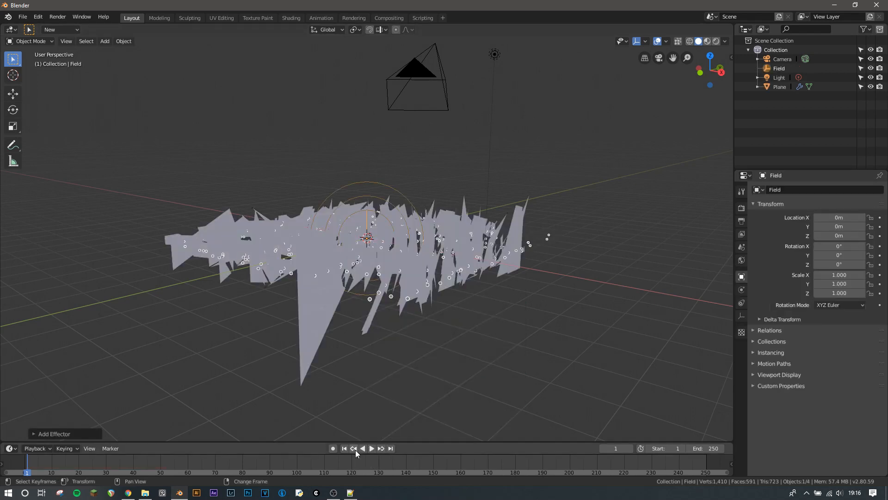
pyautogui.click(371, 447)
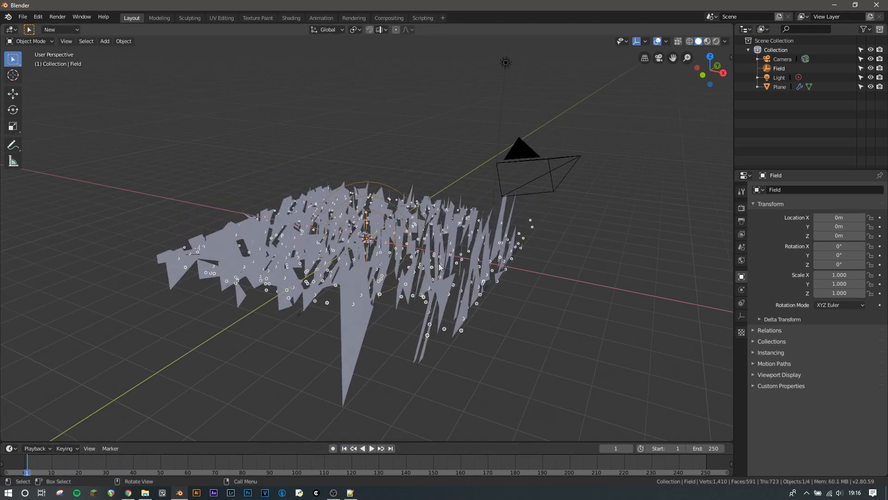
pyautogui.click(741, 303)
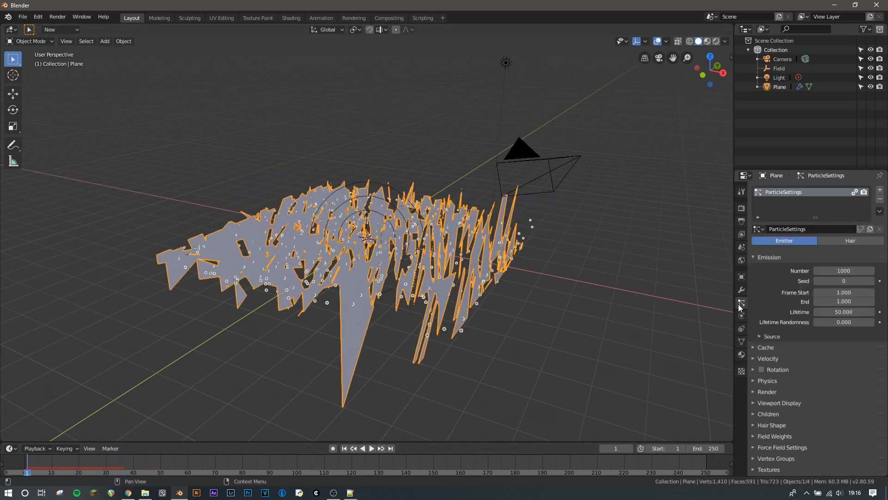
# Step: Lower the particles' rotation randomness to about 0.05
pyautogui.click(761, 369)
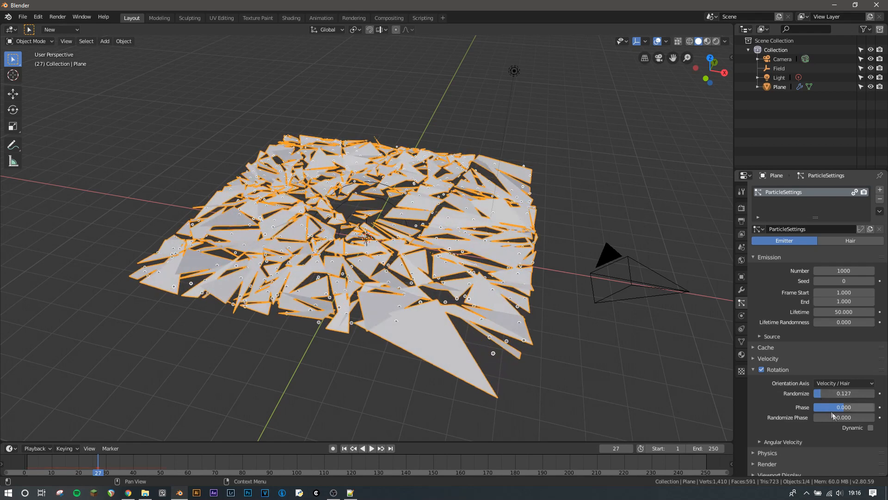
pyautogui.moveTo(844, 418); pyautogui.dragTo(819, 417)
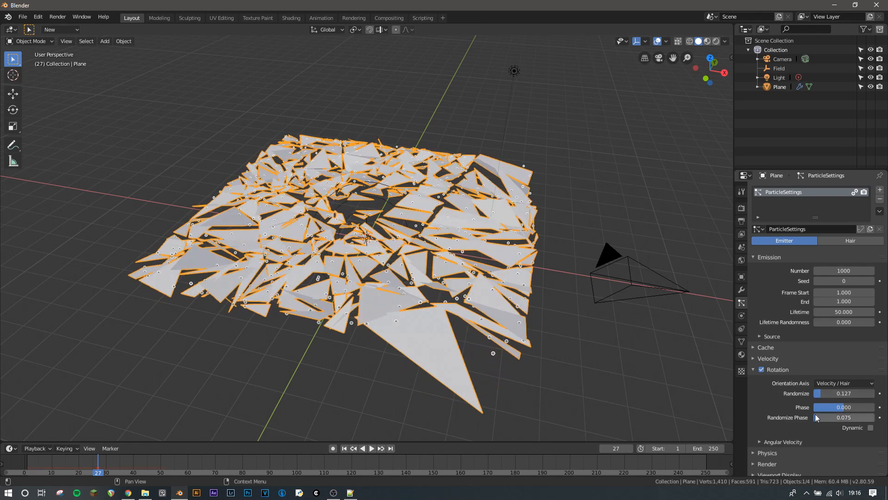
pyautogui.moveTo(850, 394); pyautogui.dragTo(827, 393)
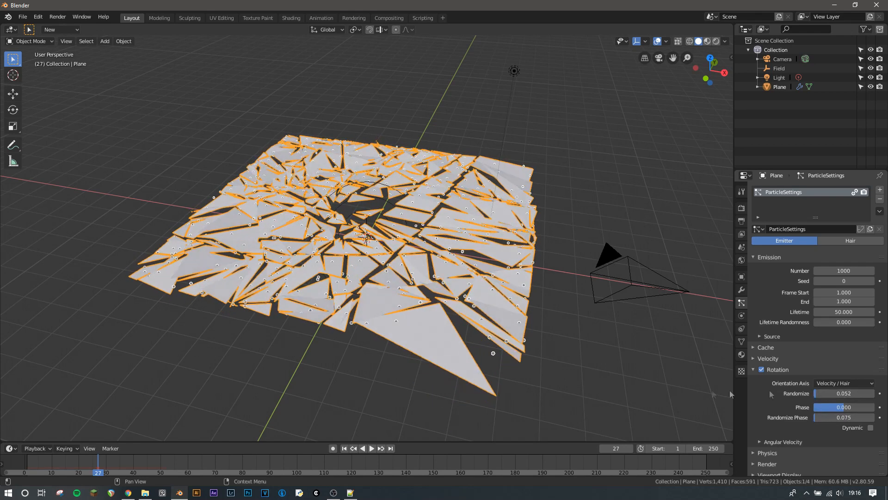
pyautogui.click(793, 189)
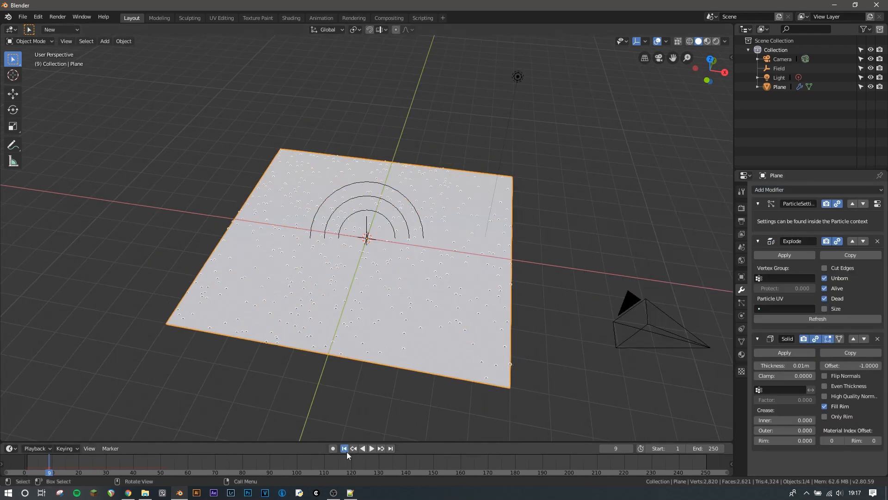
pyautogui.click(344, 448)
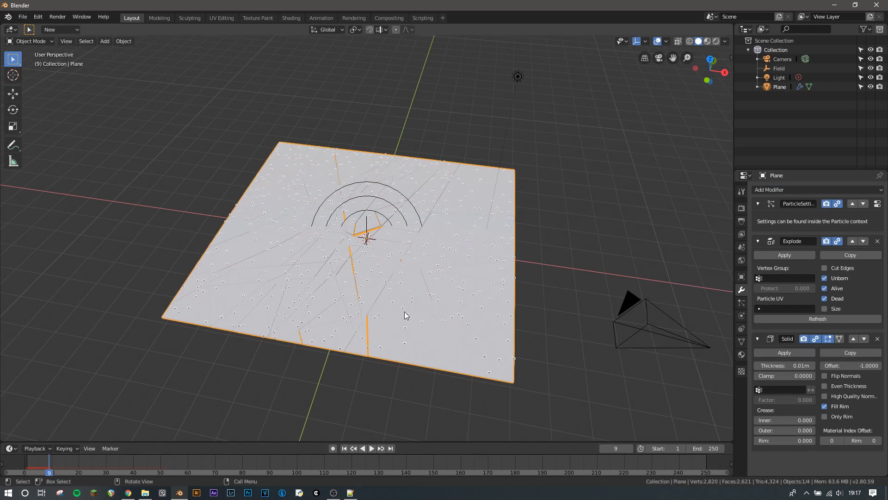
# Step: Give the plane a new Glass BSDF material with roughness 0.050
pyautogui.click(741, 354)
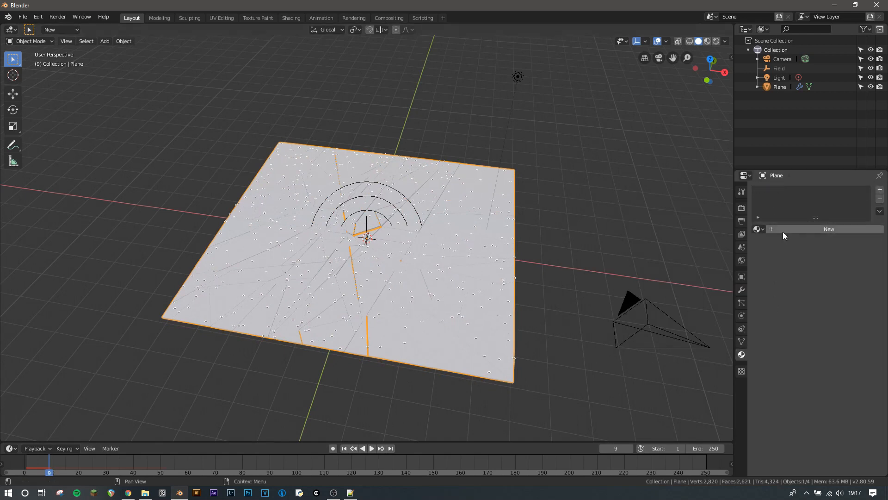
pyautogui.click(828, 229)
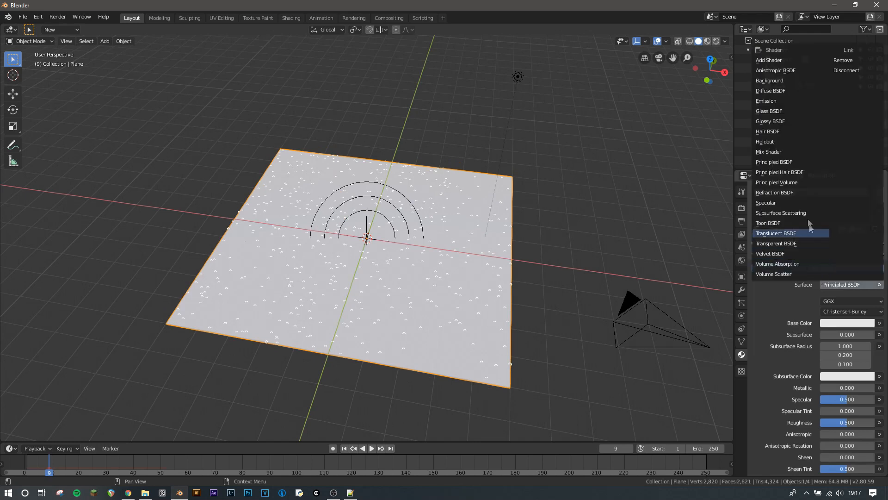
pyautogui.click(769, 111)
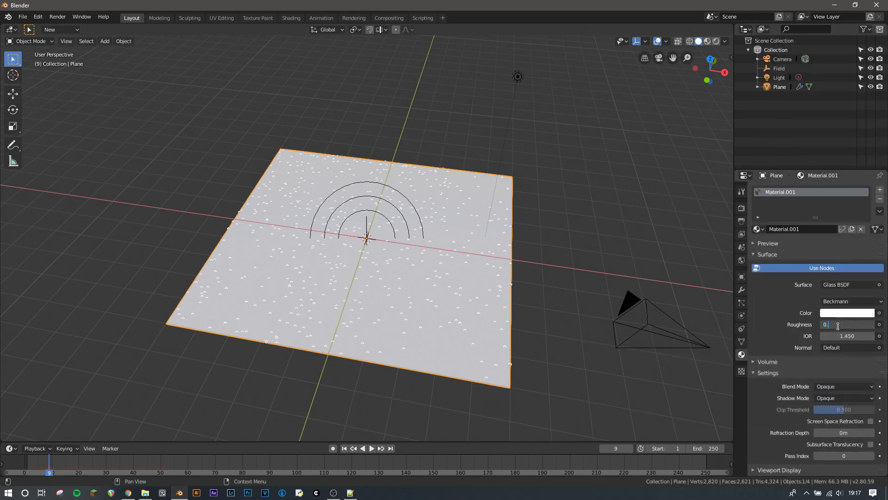
pyautogui.write('0.050')
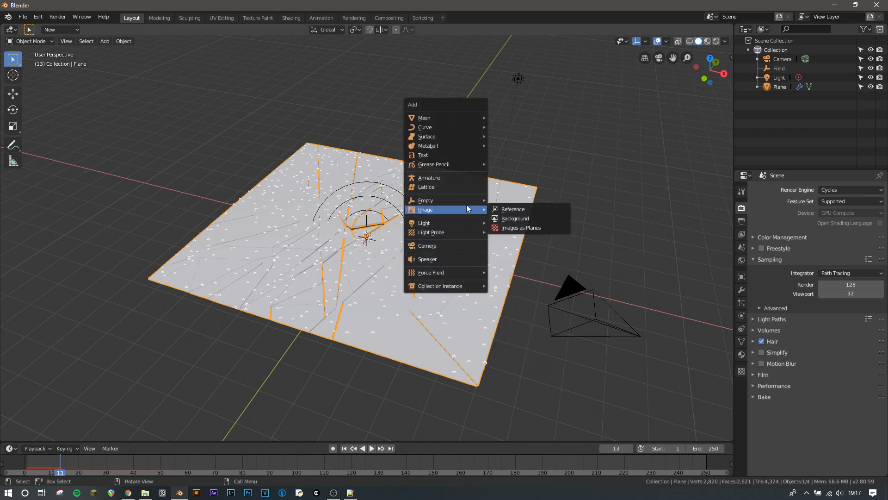
# Step: Import the portrait jpg from Downloads as an image plane and position it under the glass
pyautogui.click(520, 228)
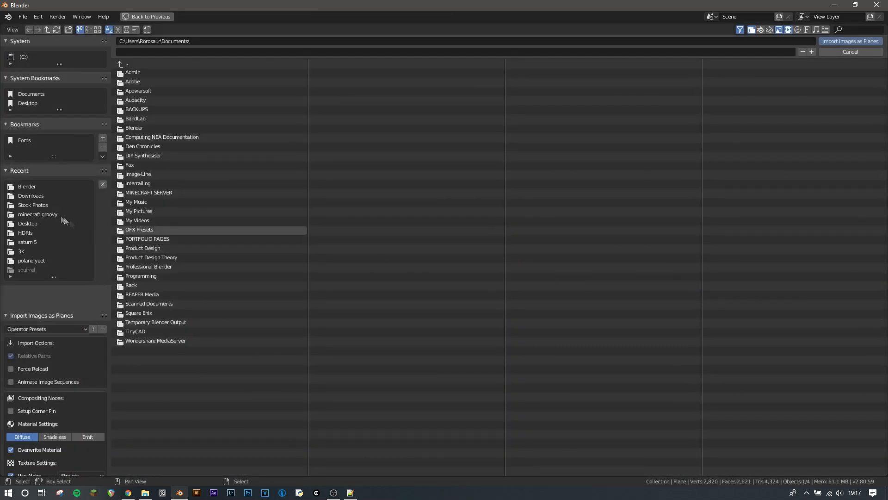
pyautogui.click(31, 195)
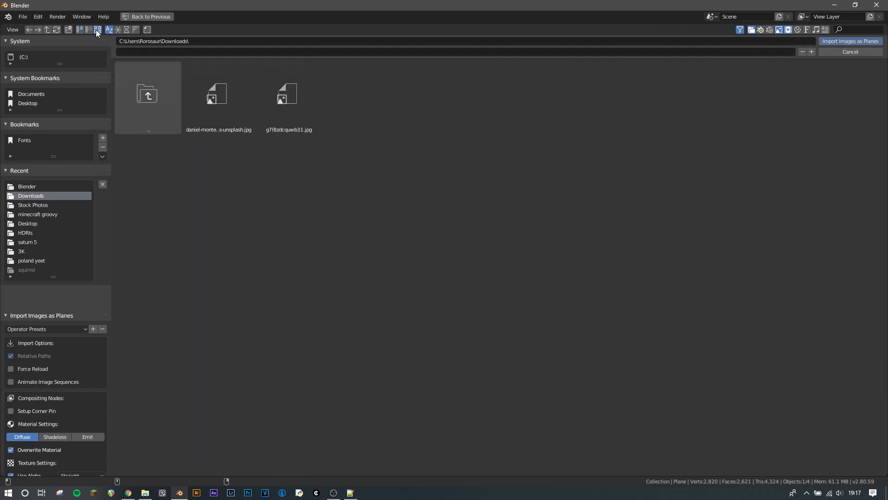
pyautogui.click(849, 41)
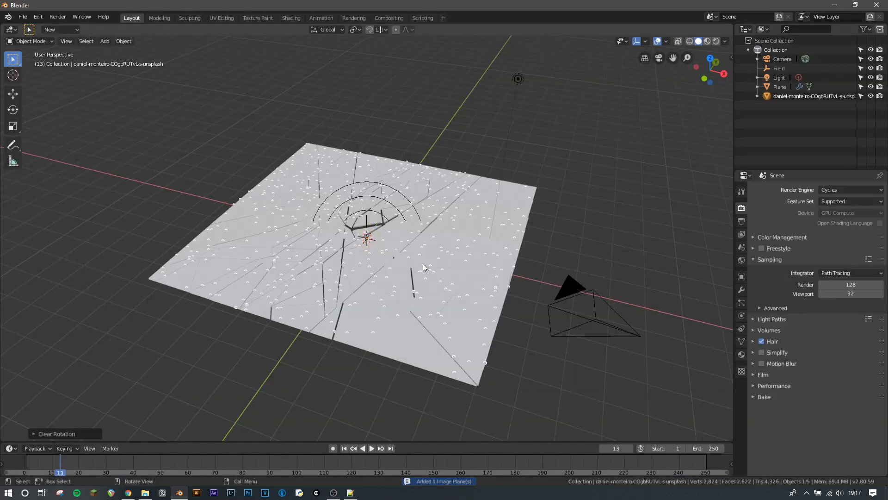
pyautogui.press('s')
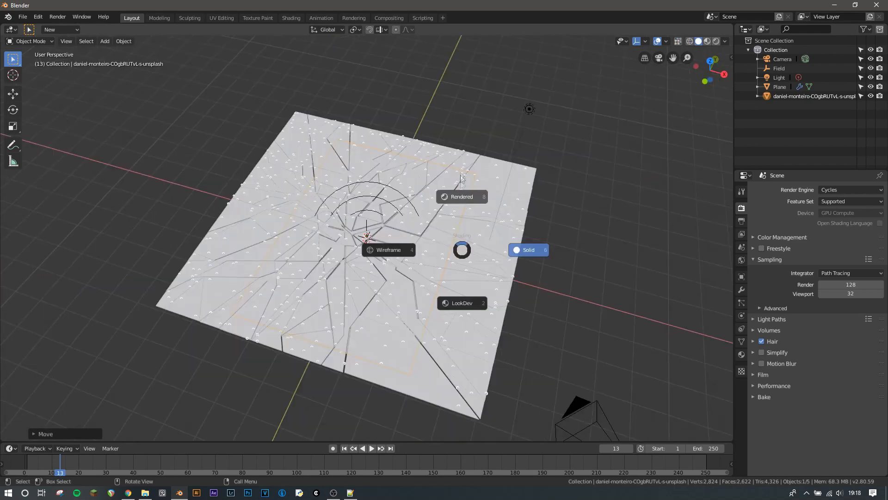
# Step: Build an emission-mixing node material for the portrait and view it rendered through the camera
pyautogui.click(291, 17)
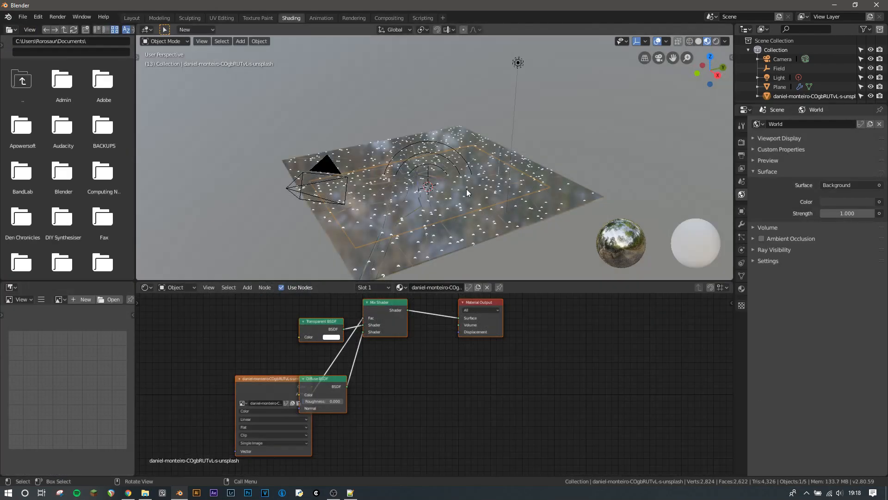
pyautogui.click(705, 41)
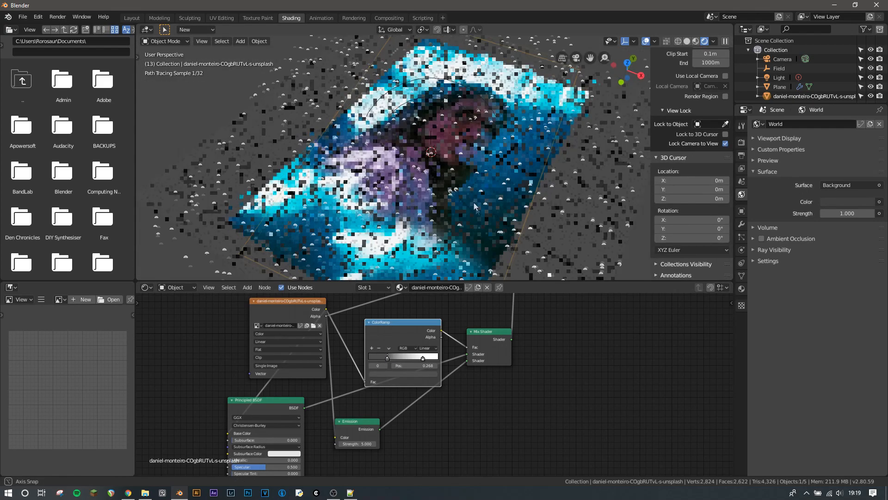
pyautogui.press('KP_0')
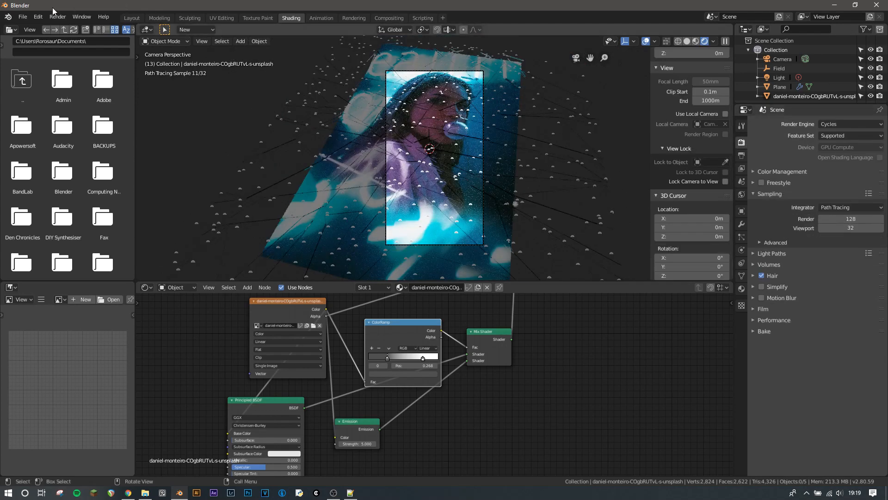
# Step: Render the final image via Render > Render Image
pyautogui.click(57, 16)
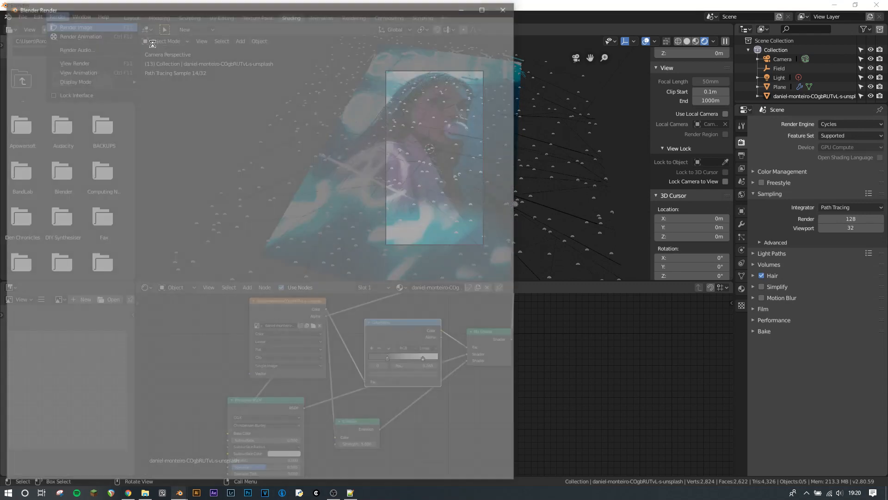
pyautogui.click(75, 26)
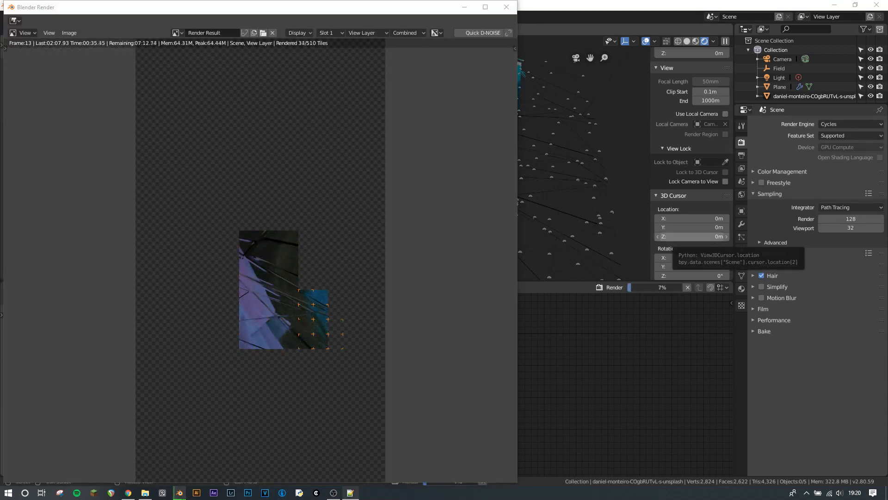